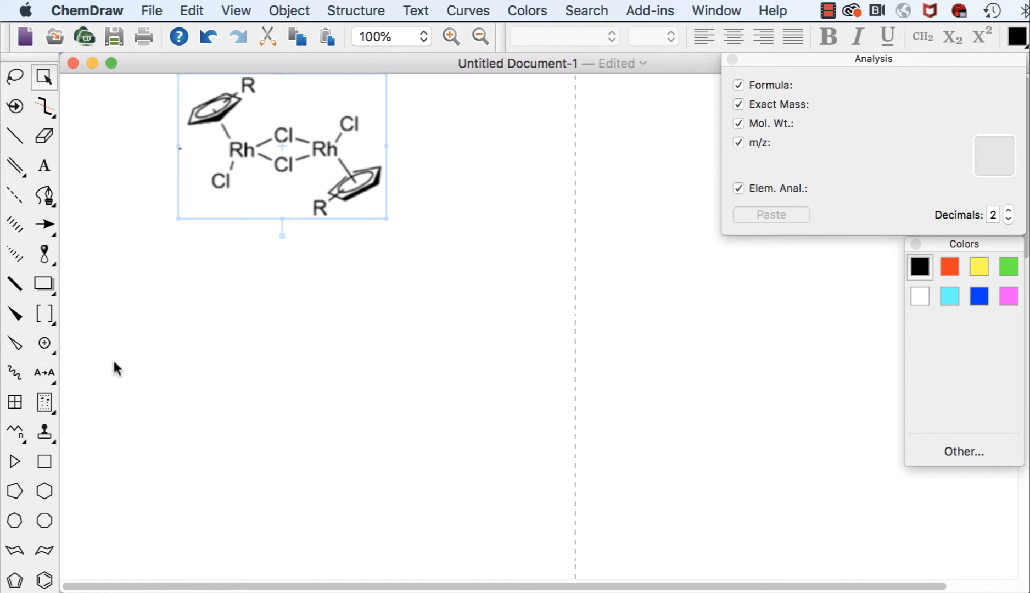
mouse_move(14, 489)
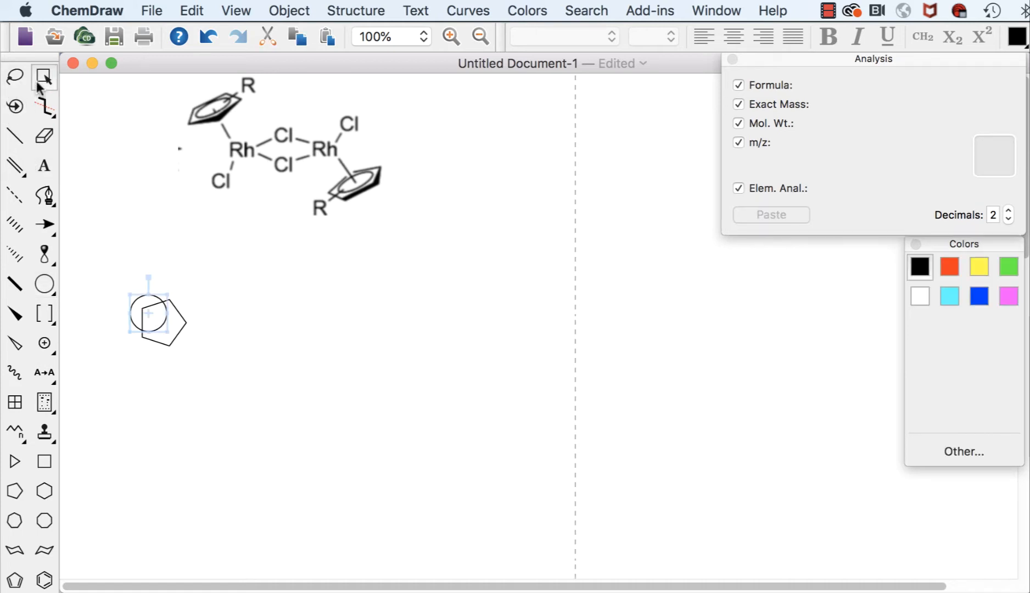
mouse_move(148, 315)
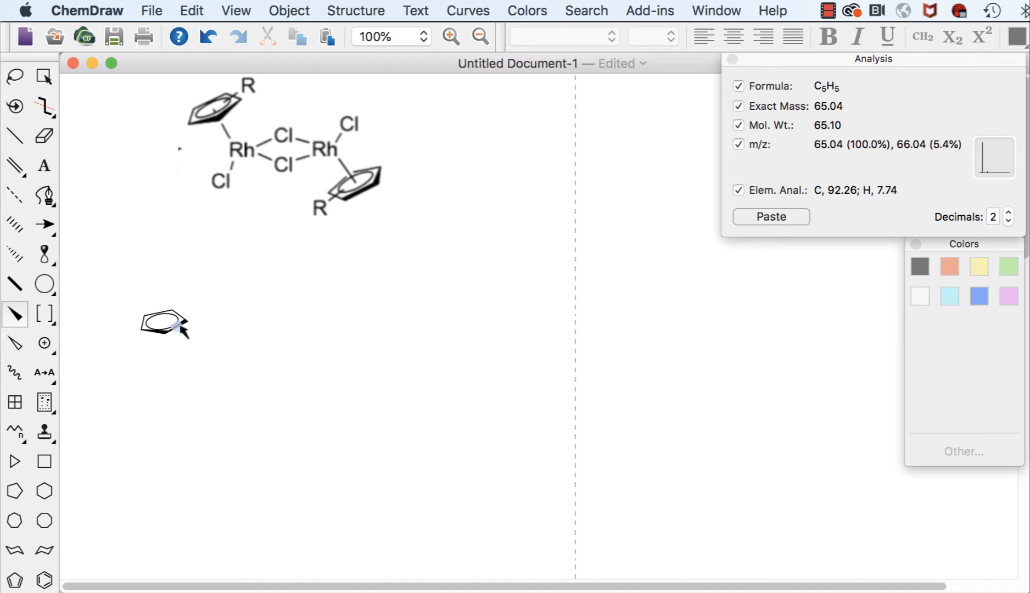
mouse_move(268, 382)
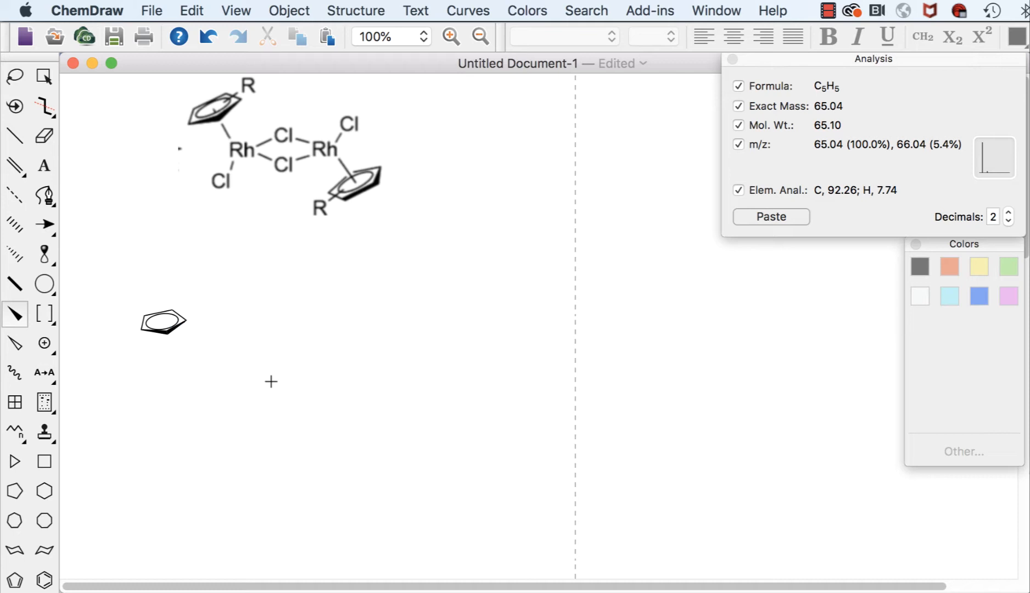
mouse_move(114, 326)
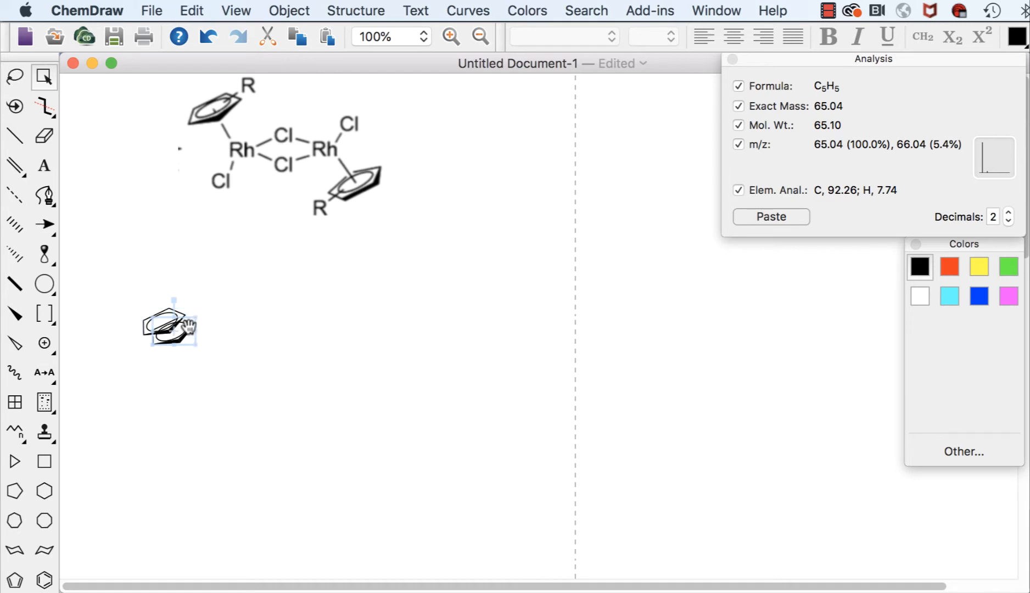
- Duplicate the perspective ring to the lower right and flip the copy vertically
left_click_drag(172, 326, 258, 359)
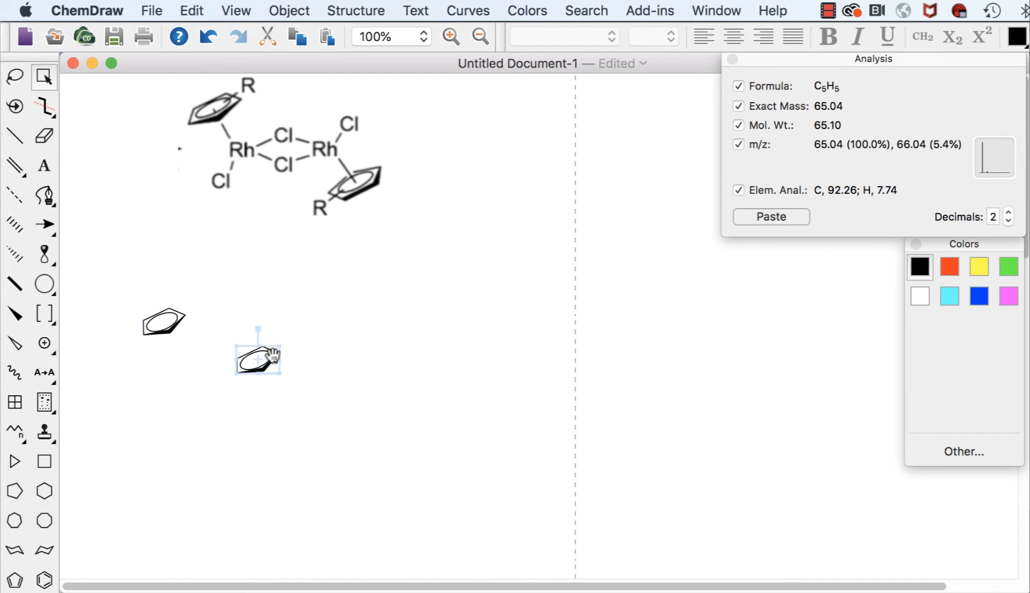
right_click(266, 358)
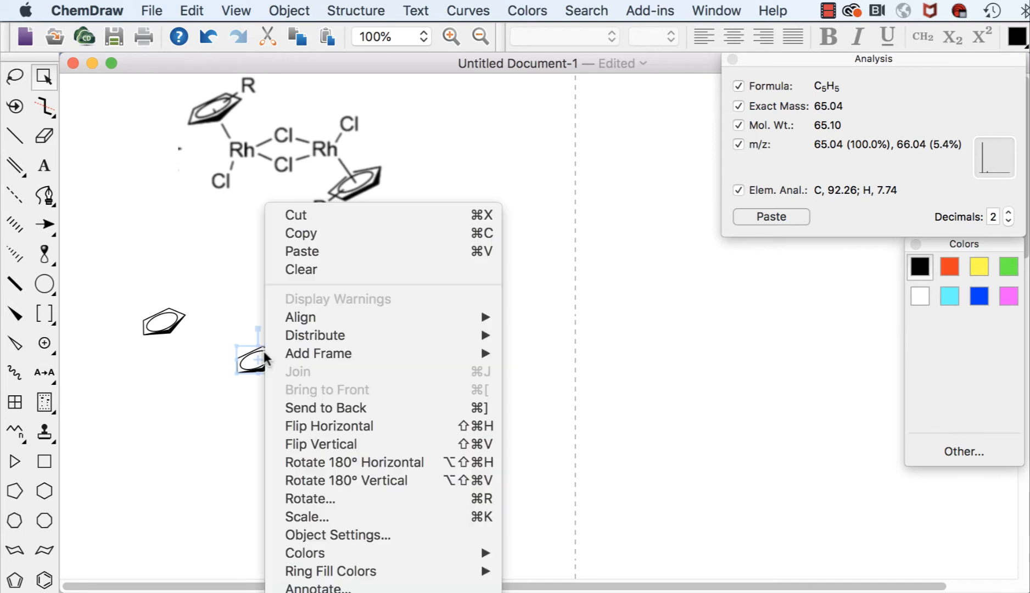
mouse_move(343, 444)
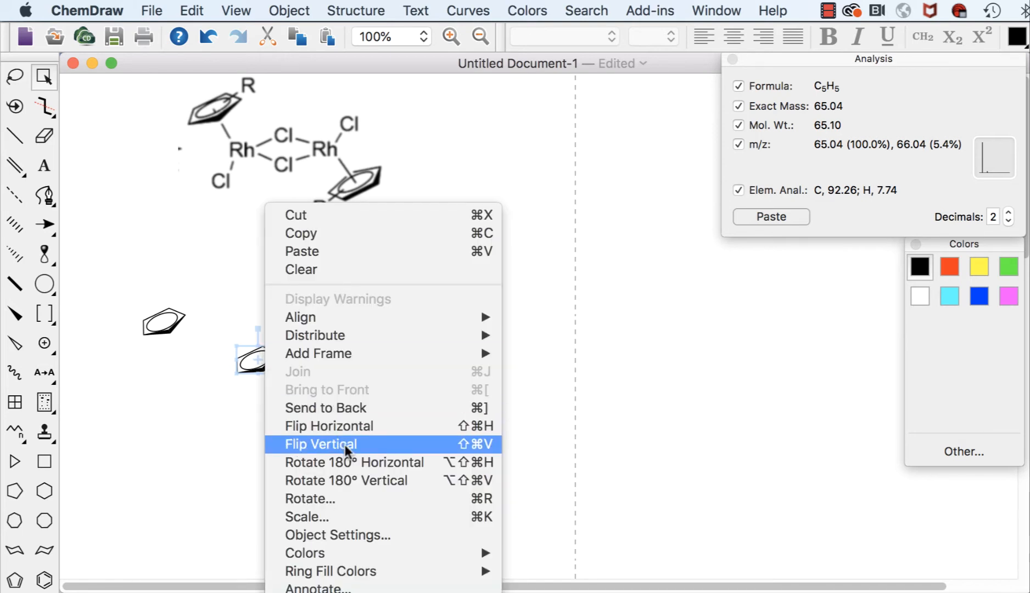
left_click(320, 445)
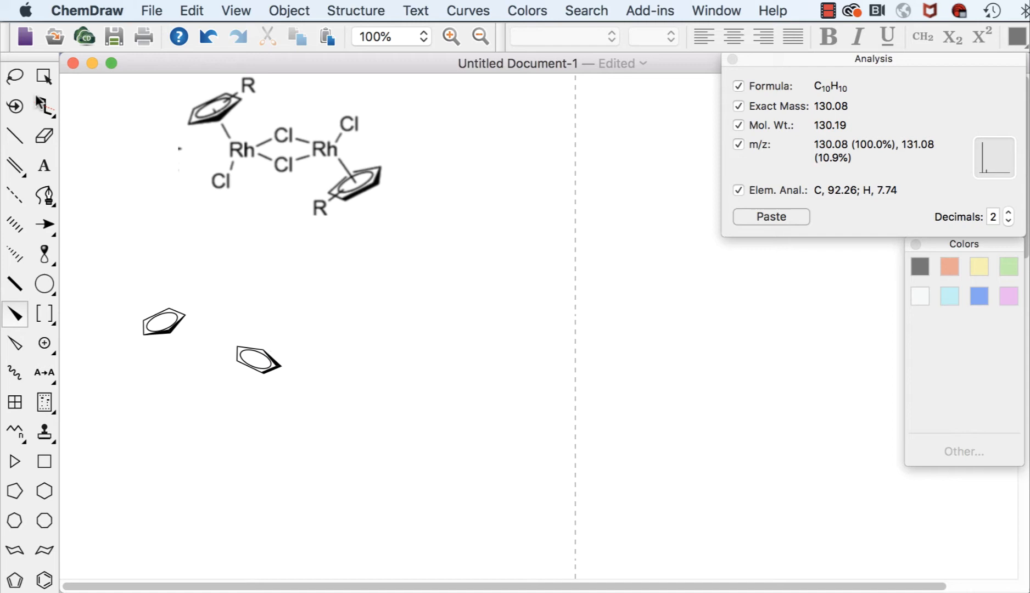
- Rotate the second ring about 39 degrees, then tilt it in 3D
left_click(255, 360)
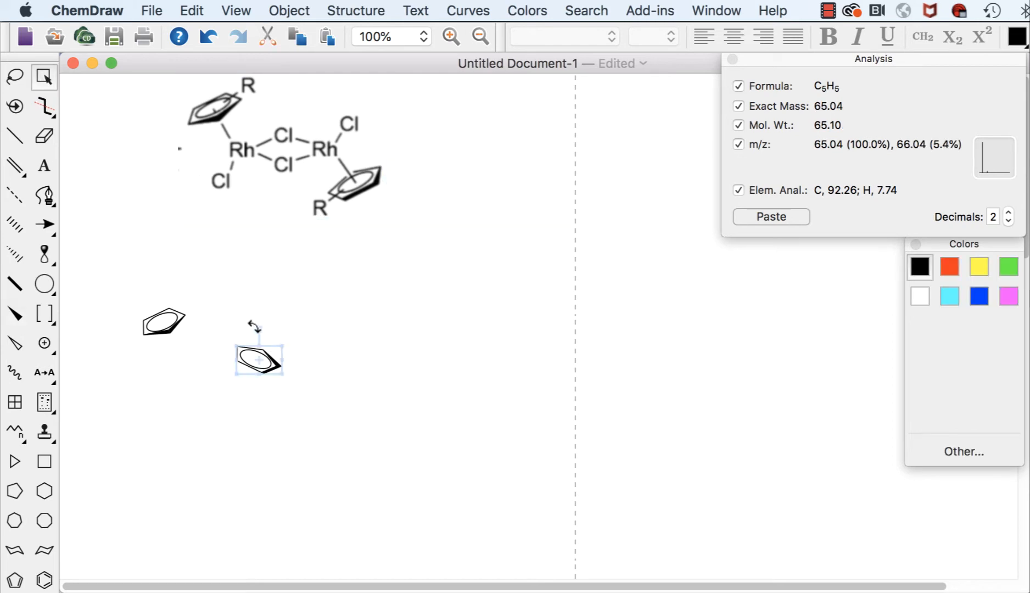
left_click_drag(253, 322, 275, 328)
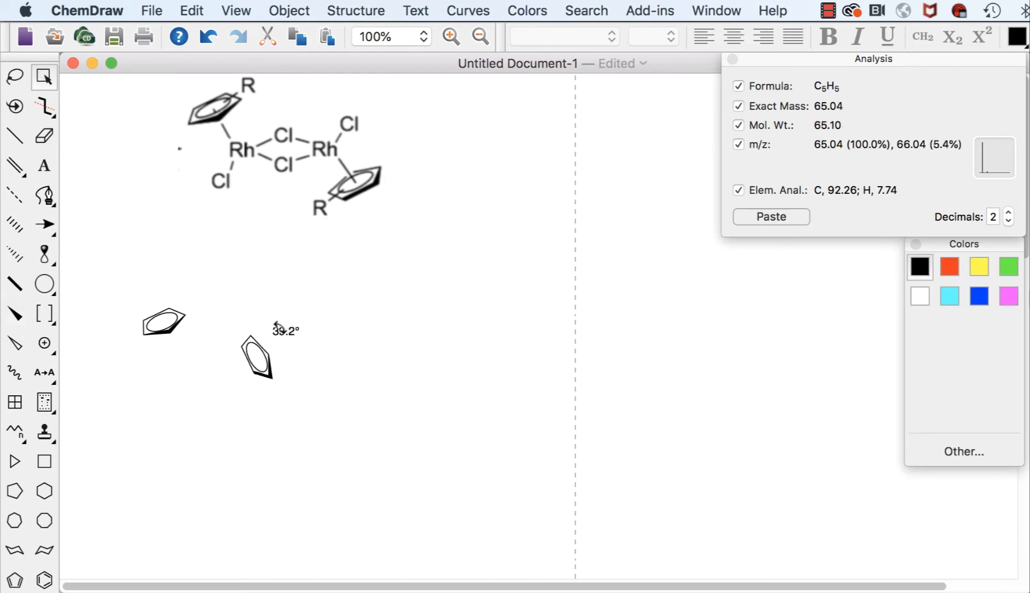
left_click(256, 363)
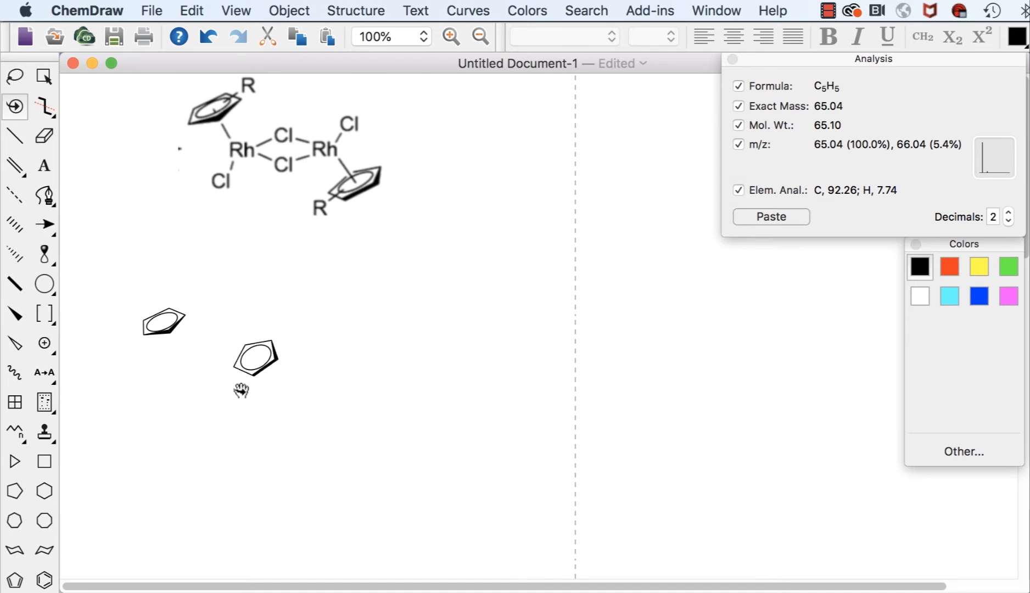
left_click_drag(254, 361, 255, 371)
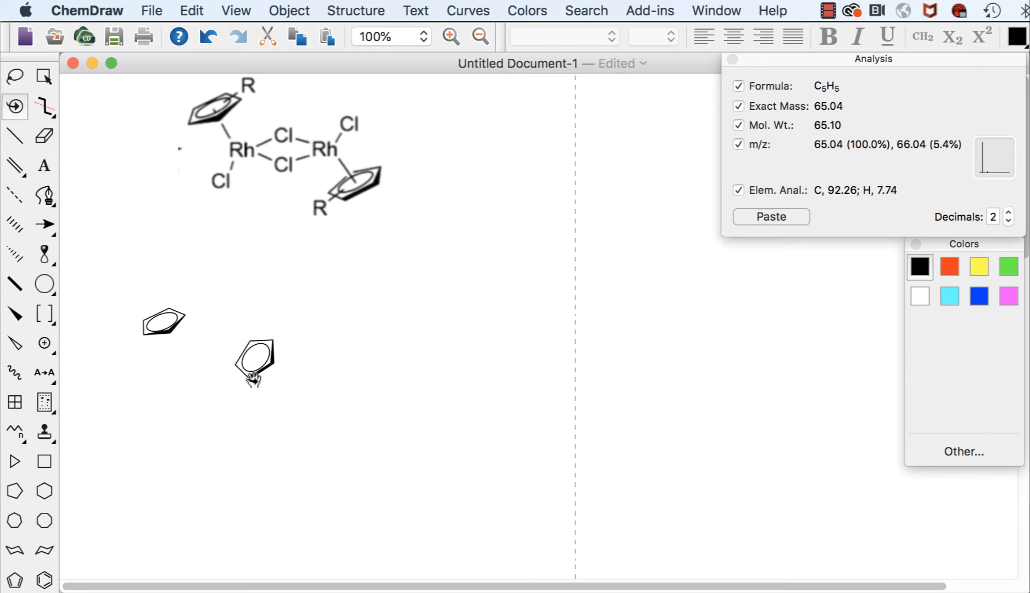
- Rotate the second ring a further 13 degrees and adjust its 3D tilt
left_click(255, 360)
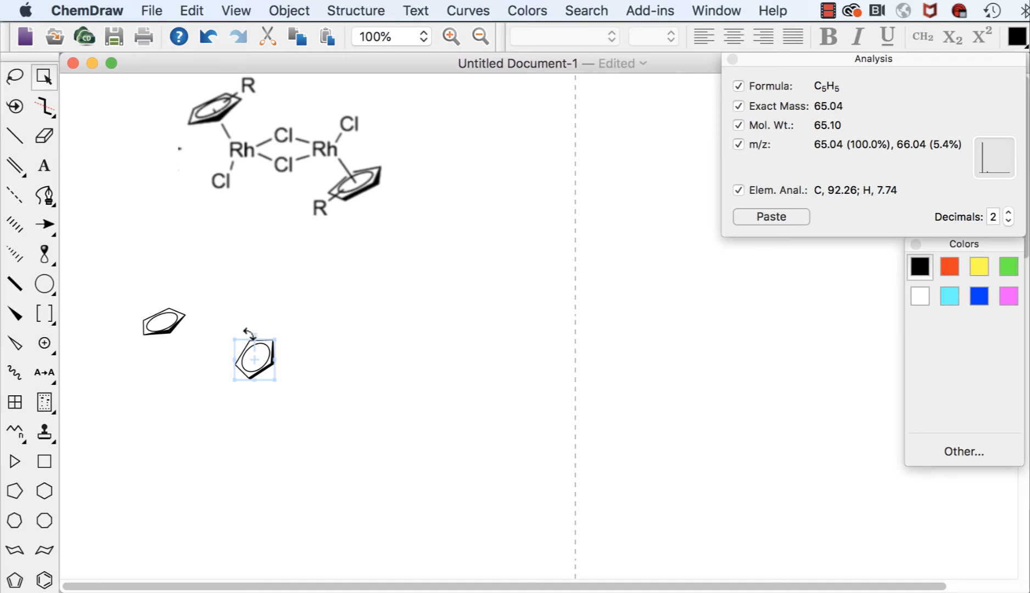
left_click_drag(248, 332, 257, 328)
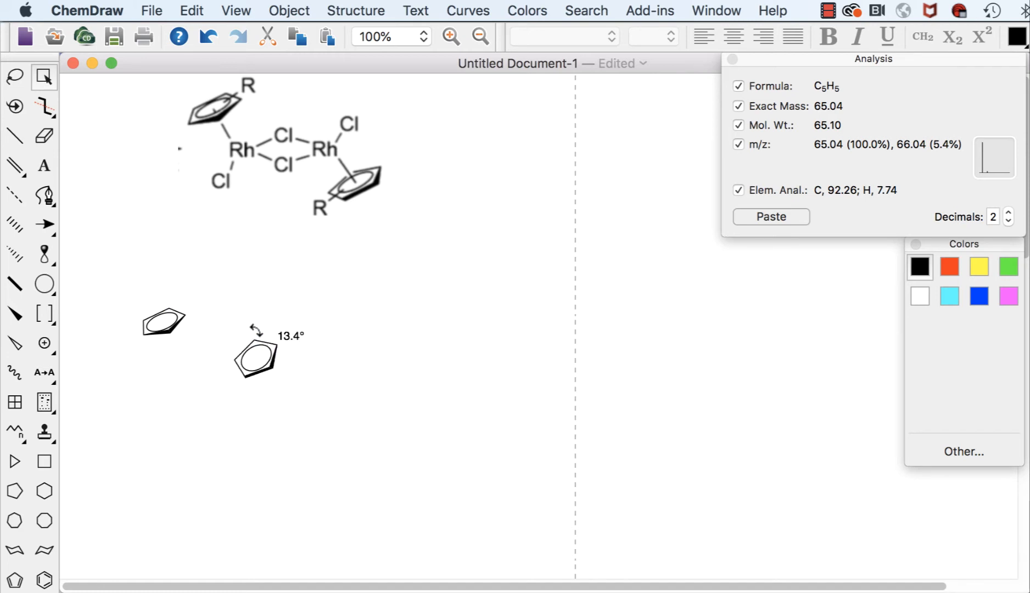
left_click(256, 359)
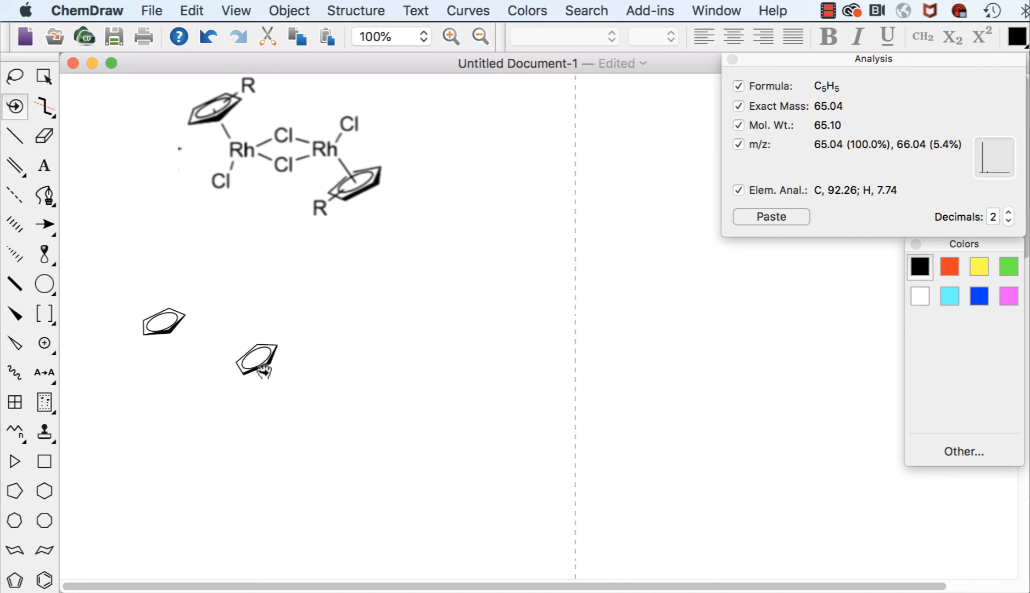
left_click(254, 365)
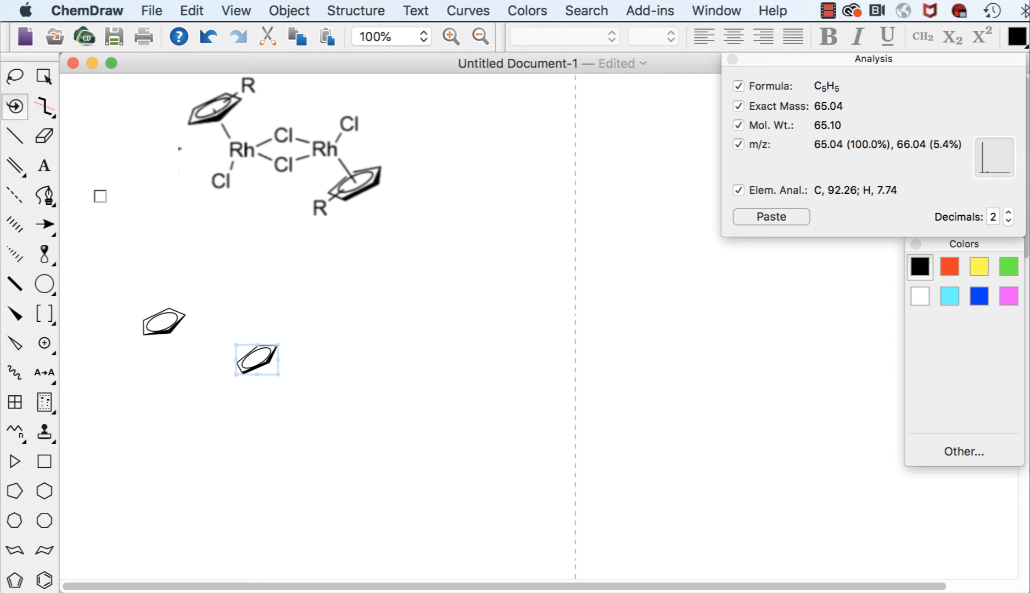
left_click(43, 77)
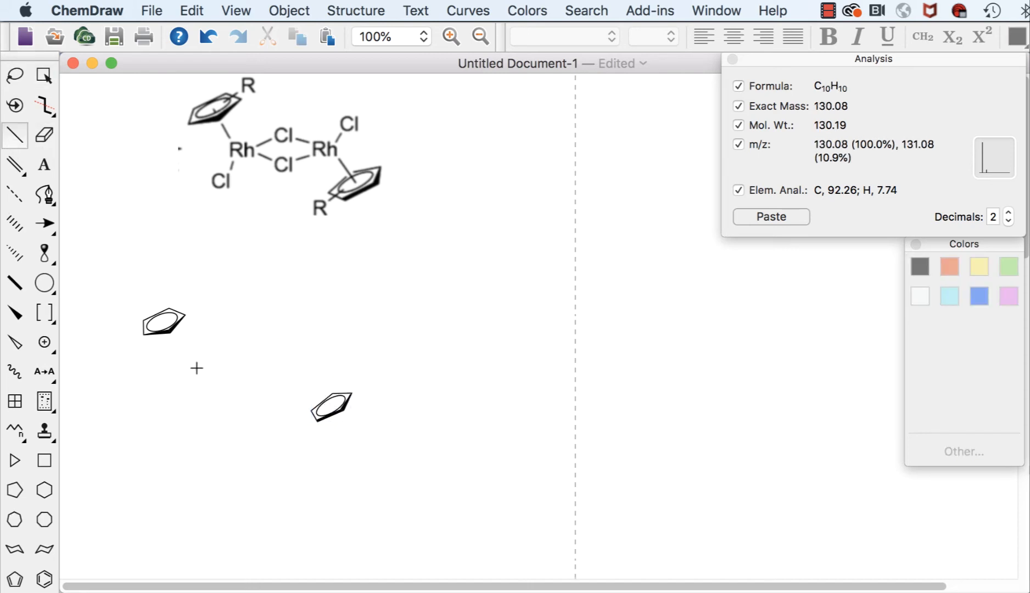
mouse_move(201, 371)
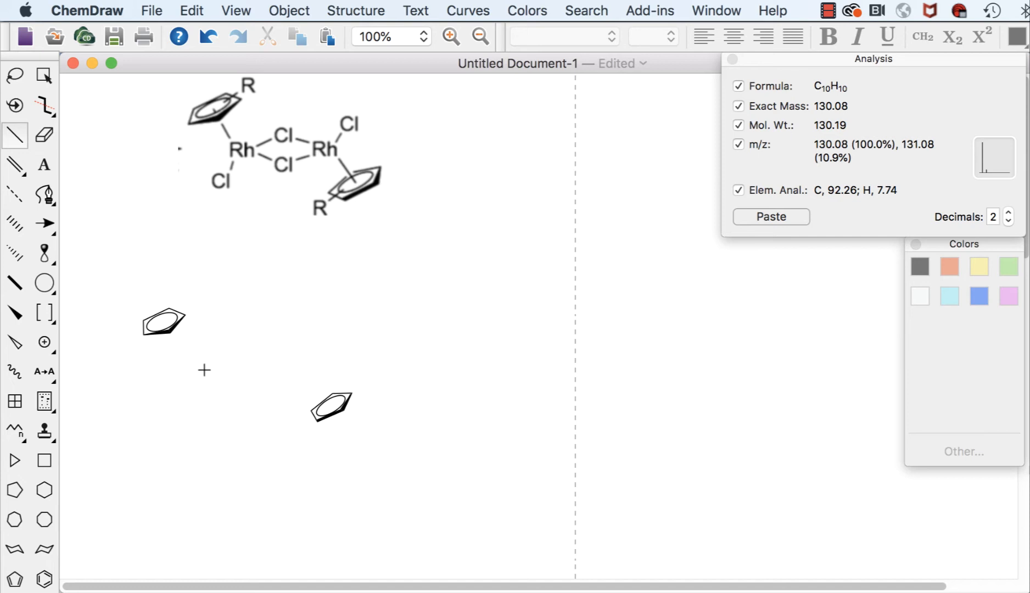
- Sketch the four-membered linker with two bonds at opposite carbons between the rings
left_click_drag(204, 369, 228, 359)
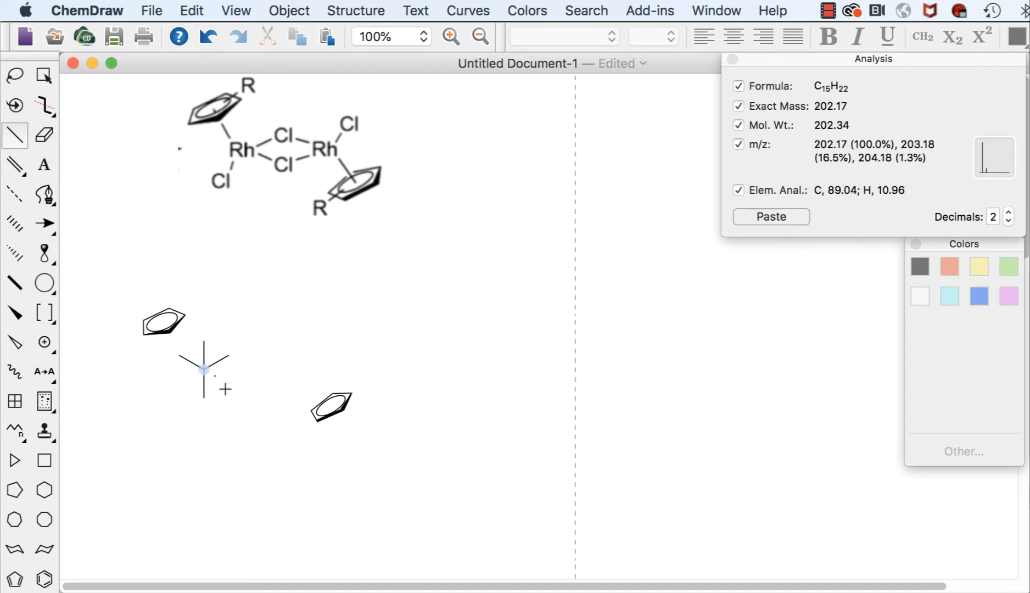
left_click(225, 357)
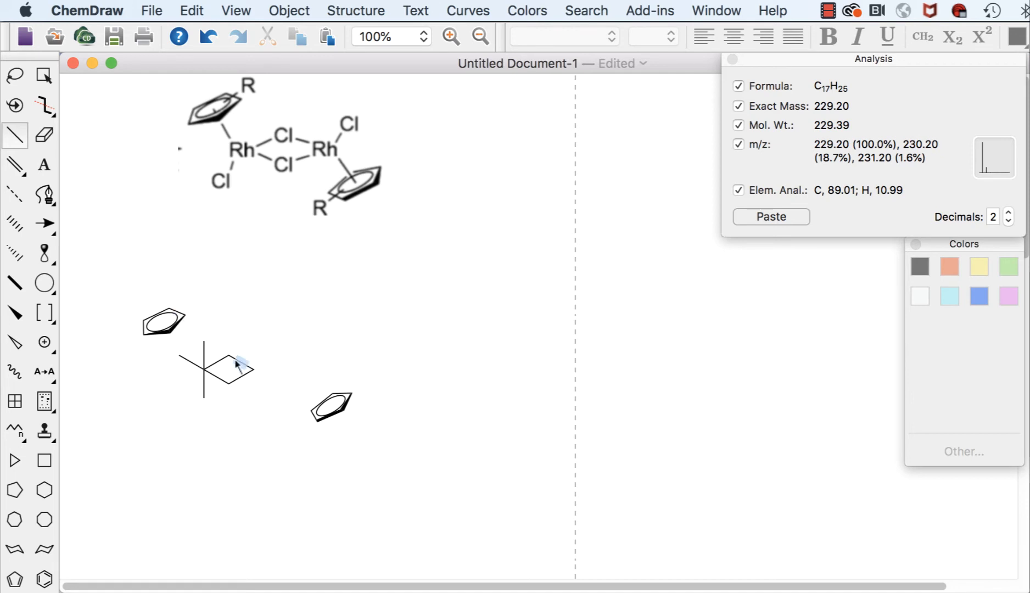
left_click_drag(243, 368, 279, 369)
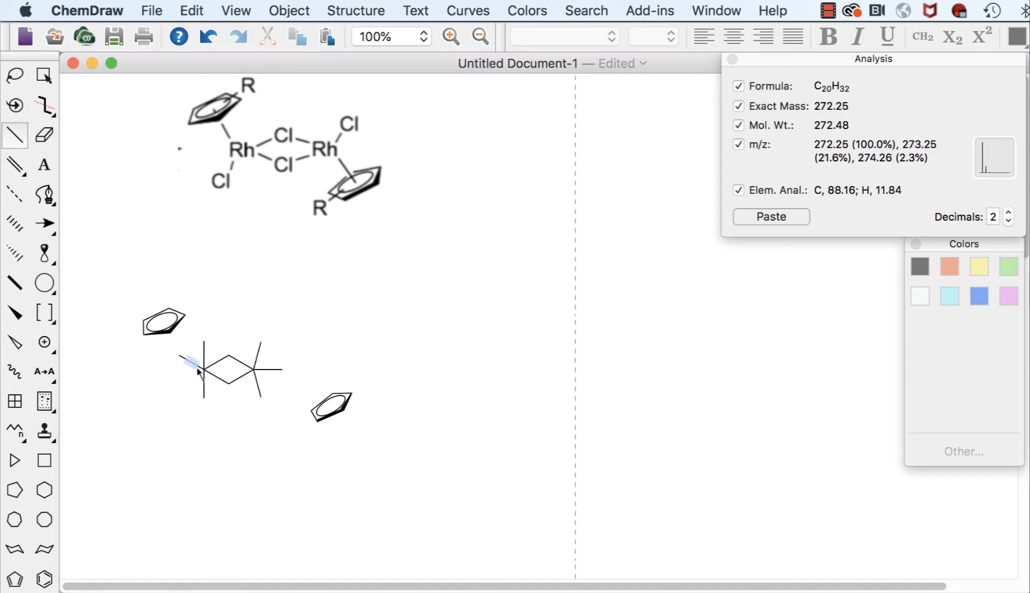
left_click(44, 135)
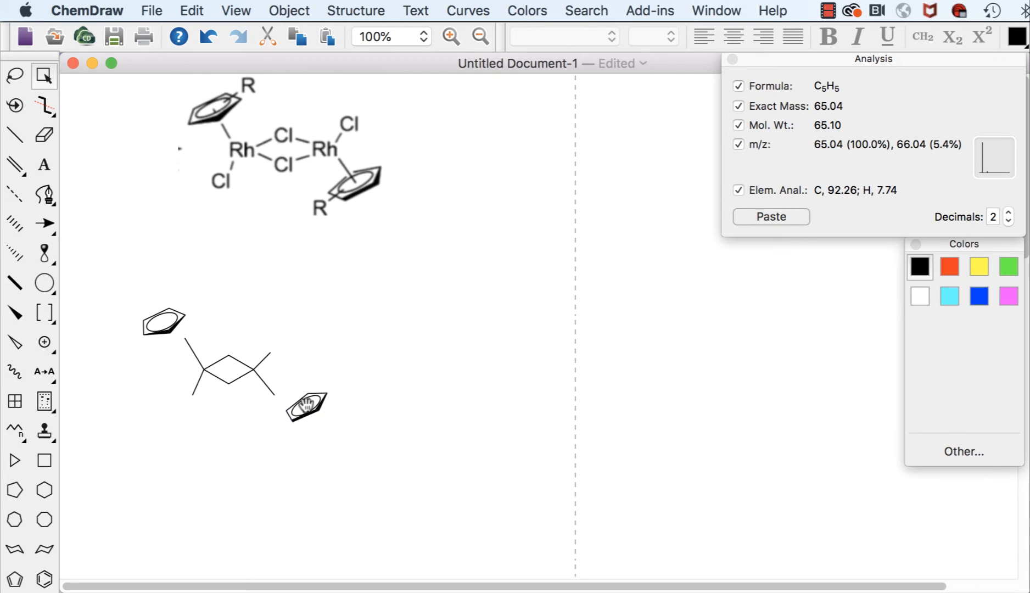
- Attach the left ring to a framework corner, flatten it and send it to back
left_click_drag(305, 406, 278, 394)
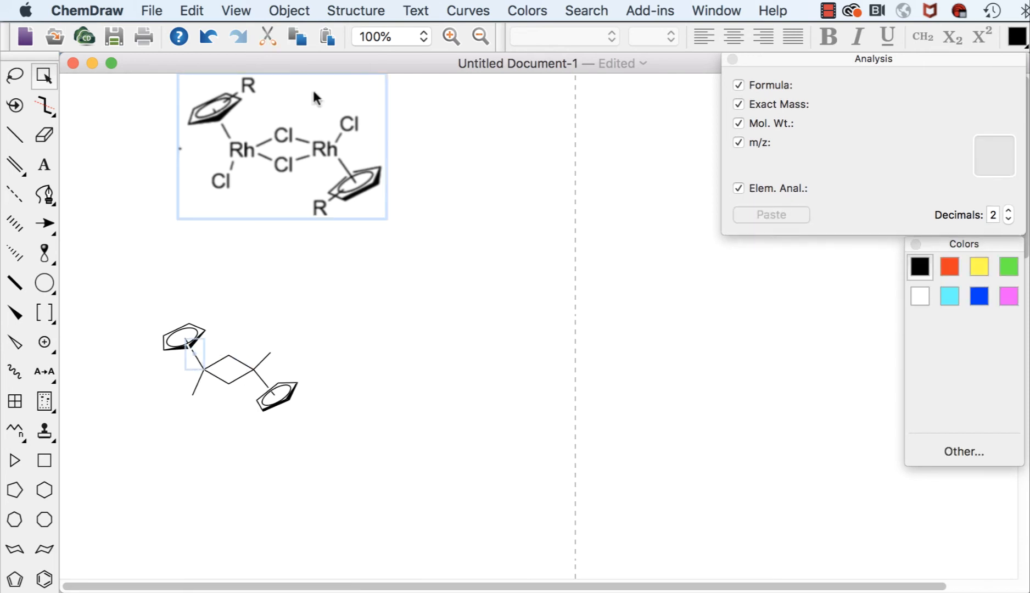
left_click(289, 10)
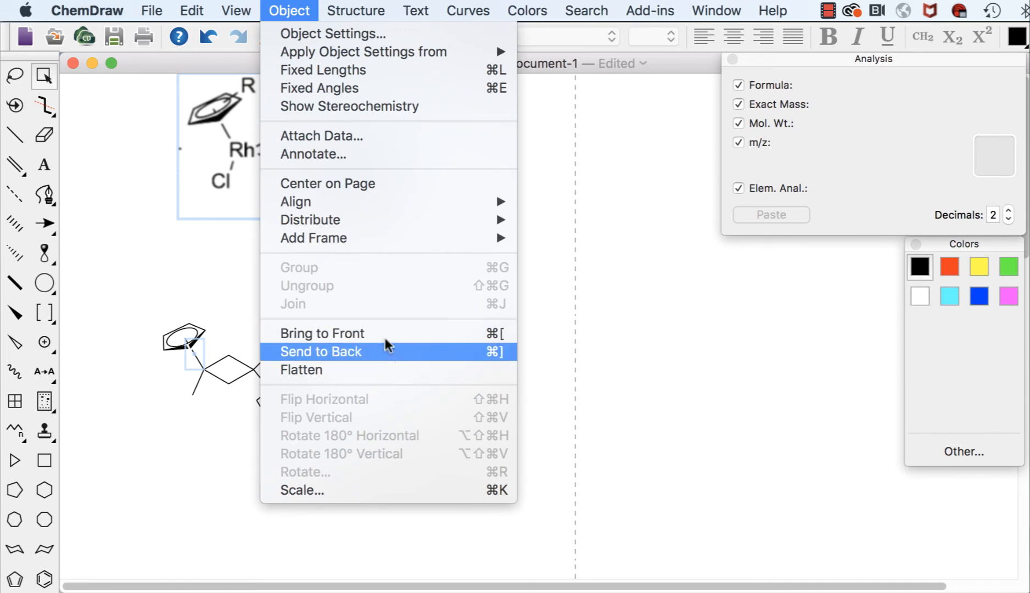
left_click(320, 351)
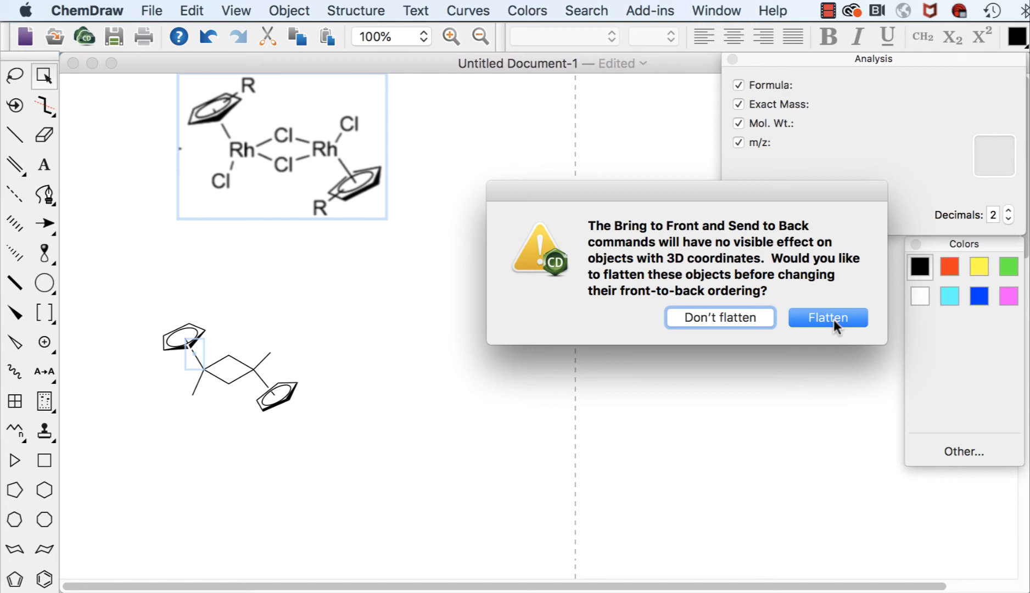
left_click(827, 317)
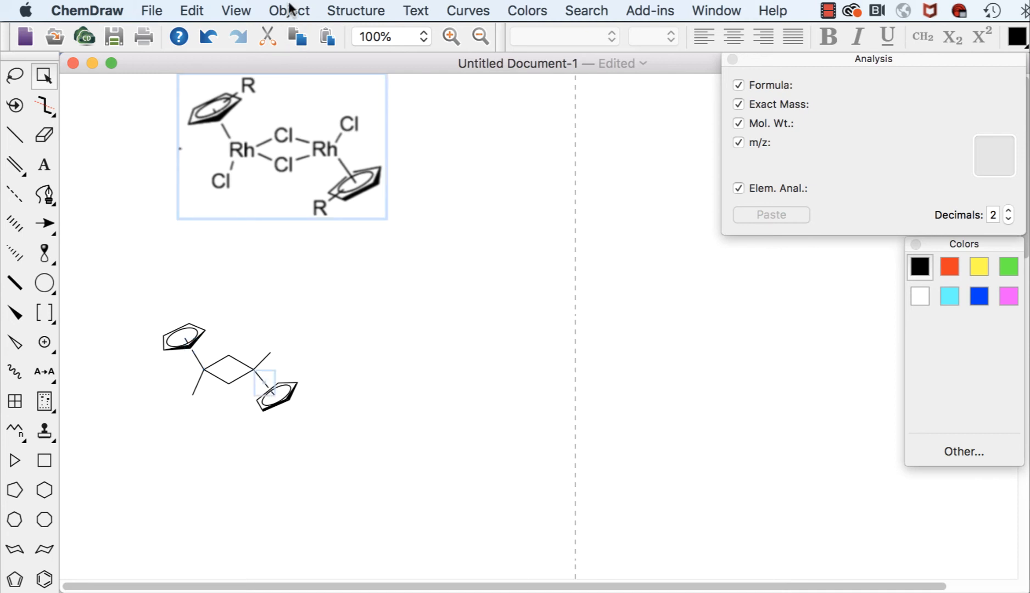
left_click(289, 10)
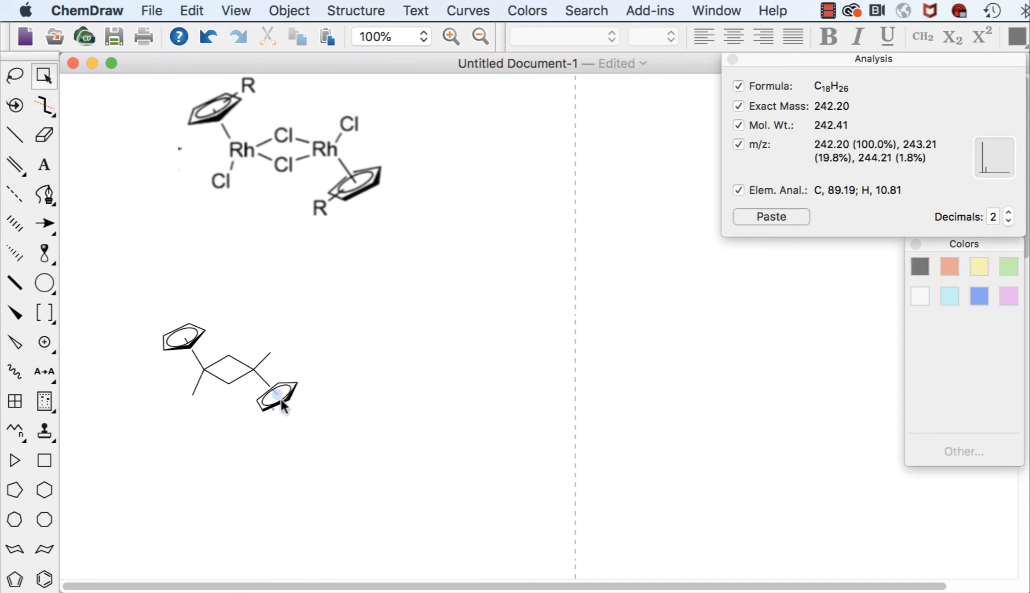
- Send the right cyclopentadienyl ring behind the linker bonds
left_click(277, 402)
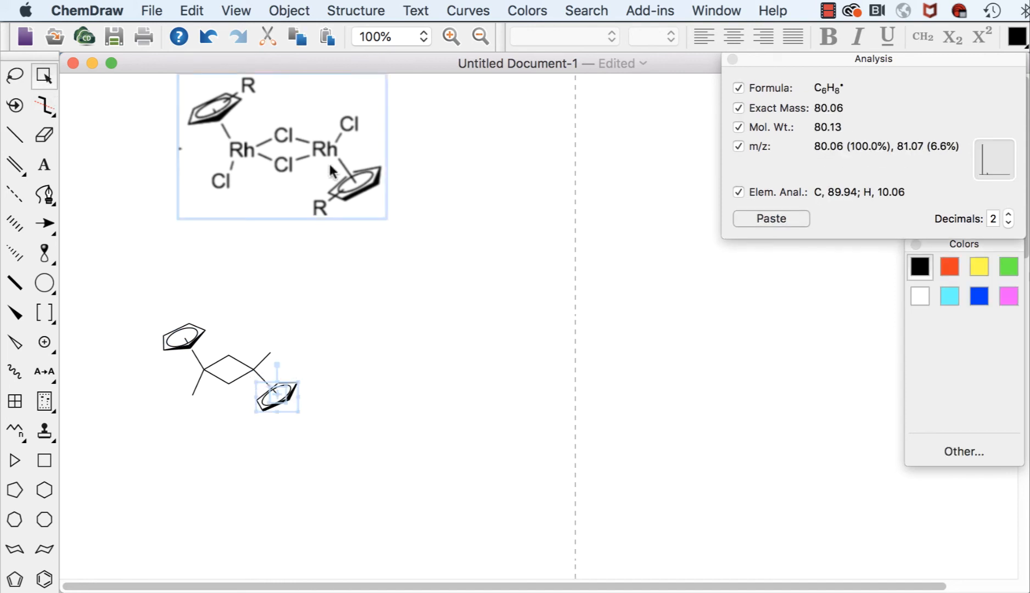
left_click(289, 10)
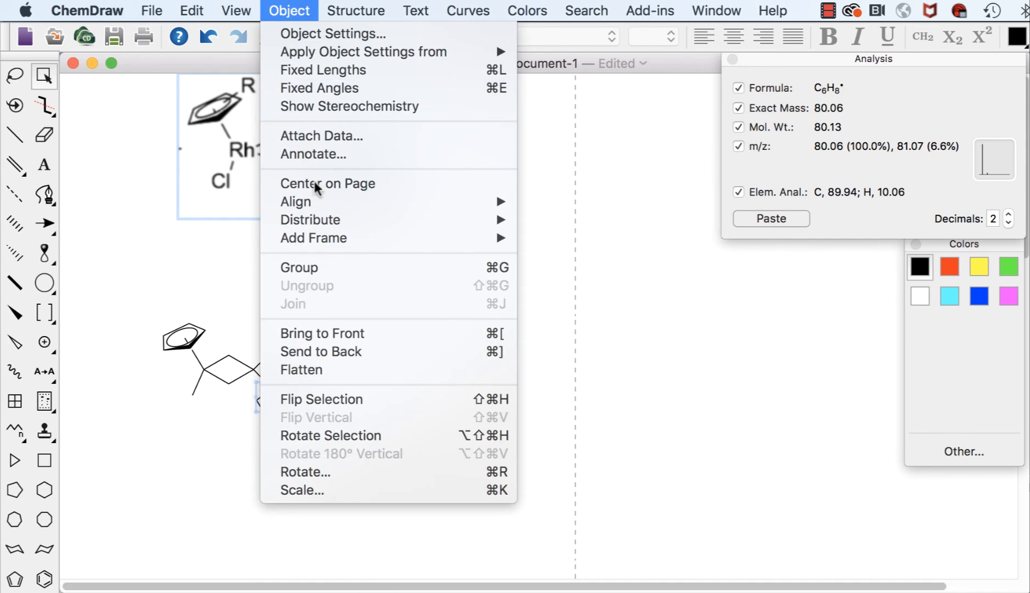
left_click(322, 333)
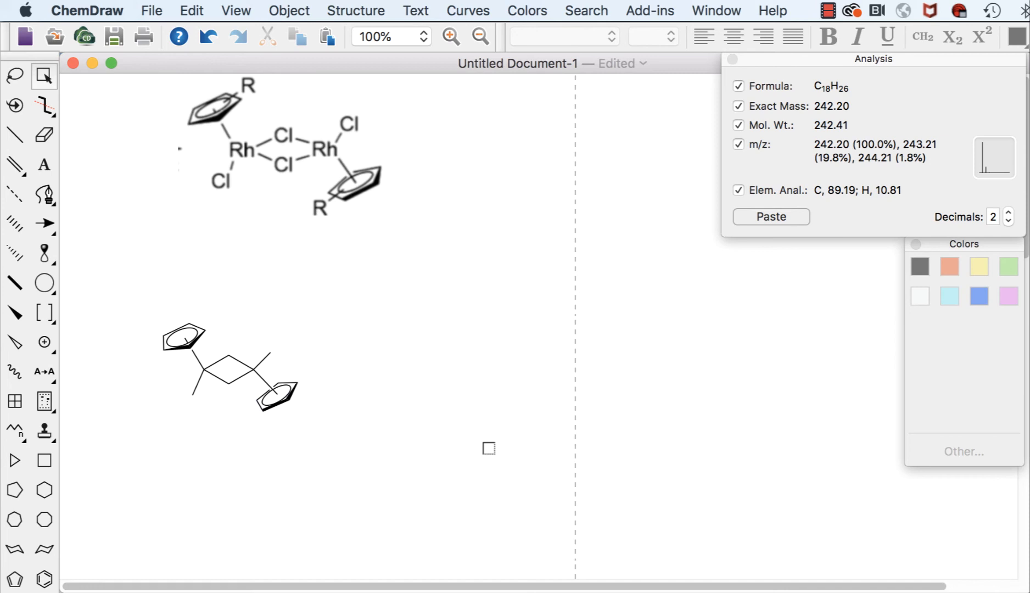
- Label the linker atoms Cl for the chlorides and Rh for the metal centres
left_click(44, 164)
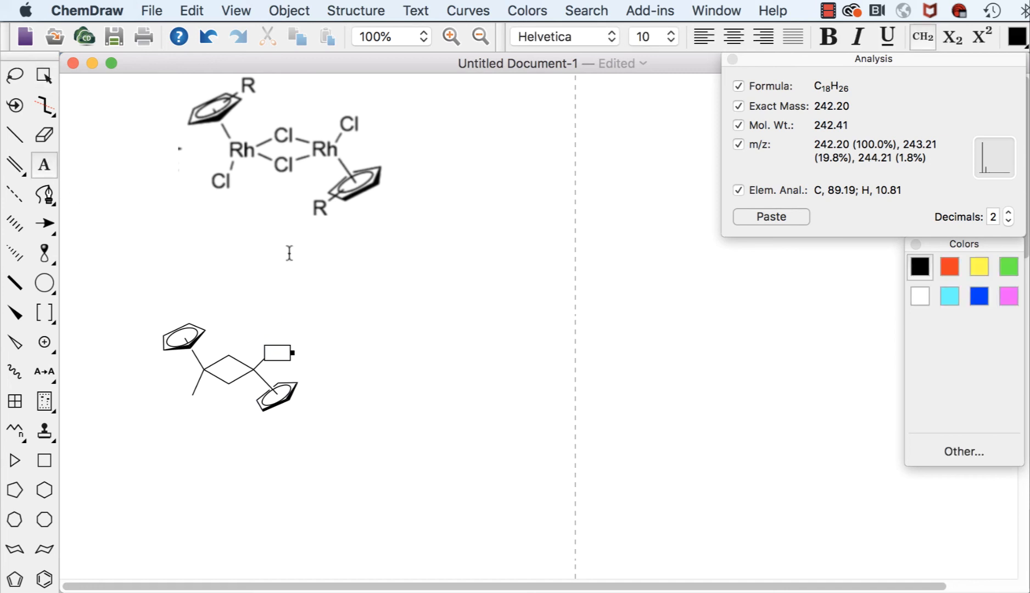
type("Cl")
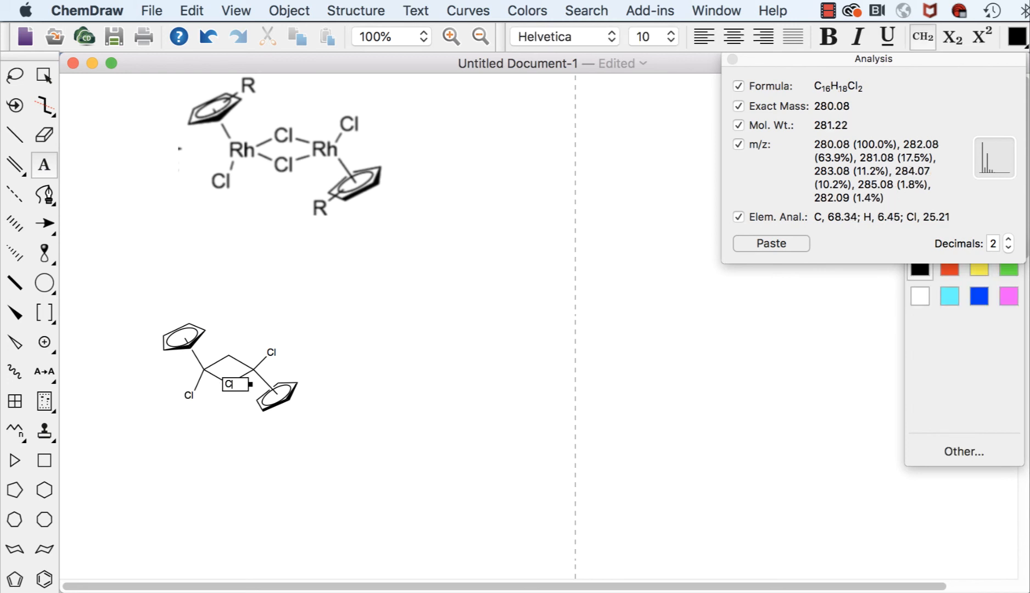
left_click(228, 367)
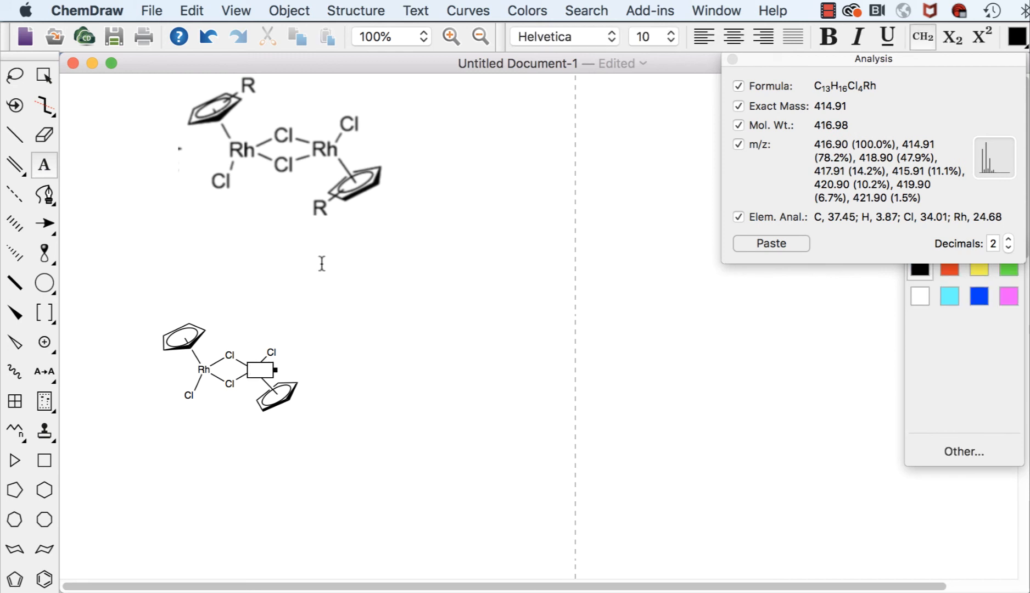
type("Rh")
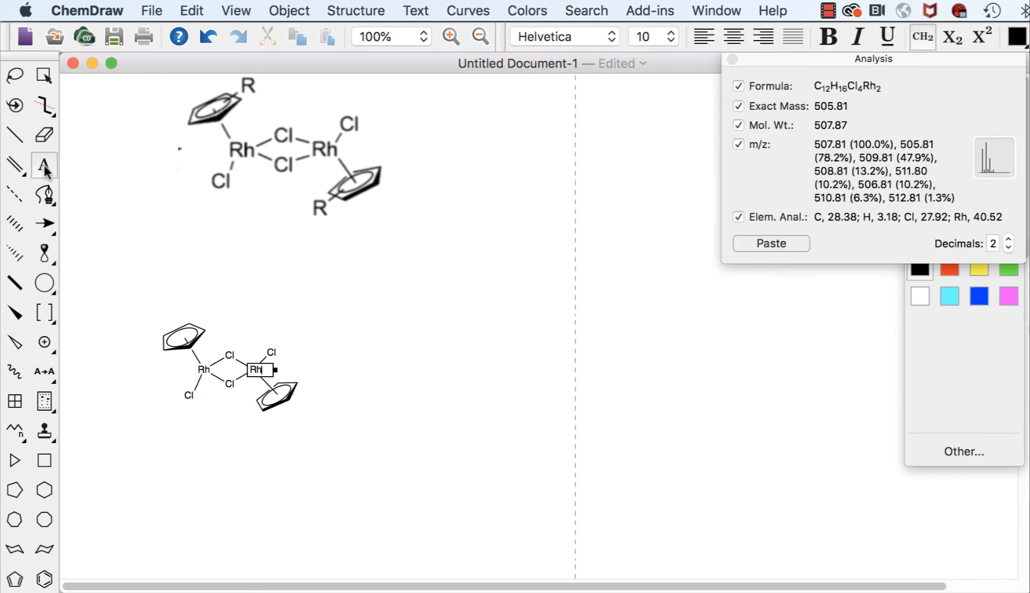
left_click(44, 76)
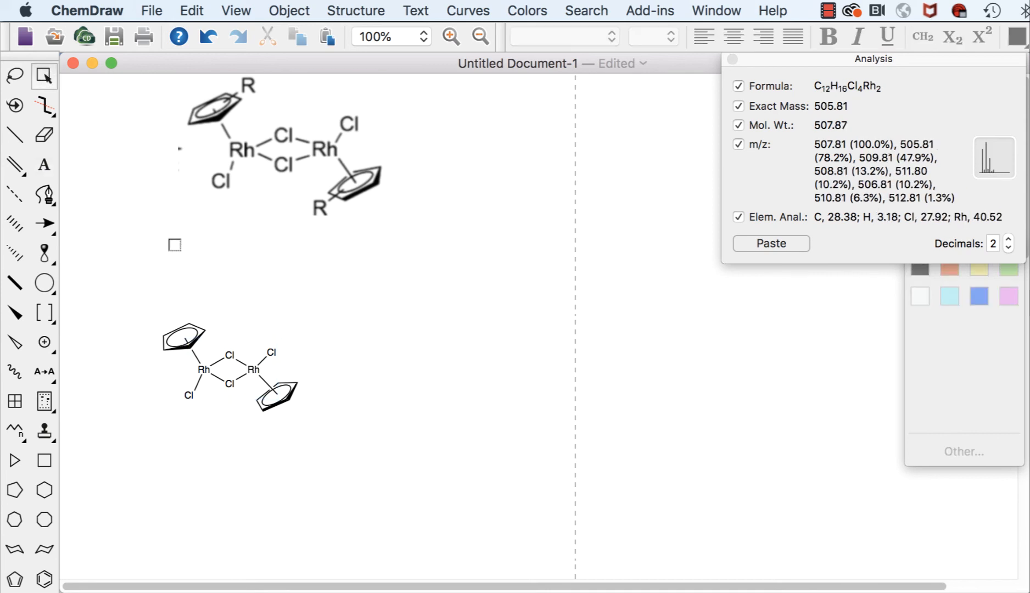
- Place an R label on the cyclopentadienyl rings
left_click(242, 113)
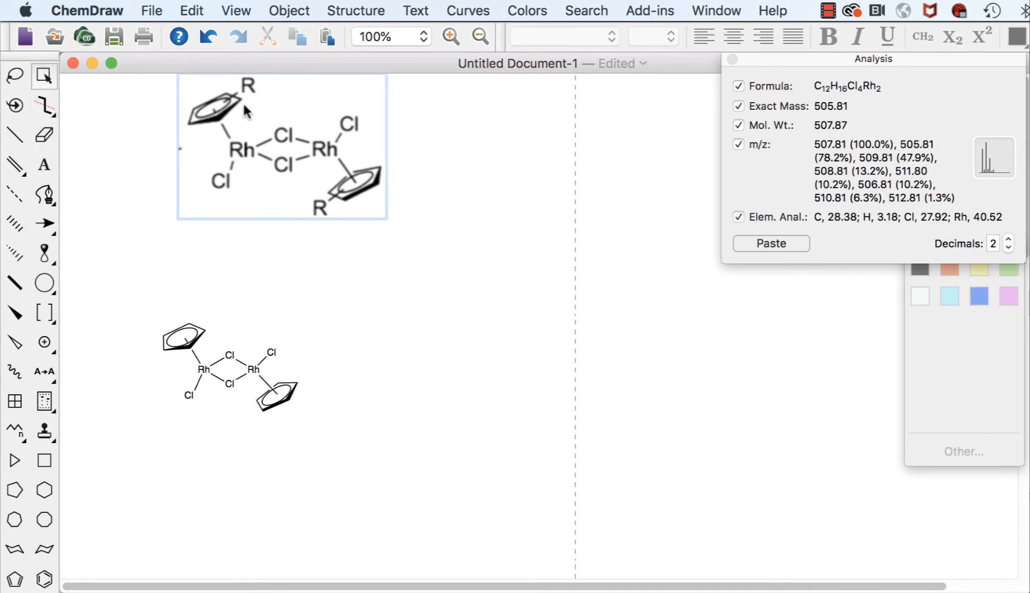
mouse_move(228, 109)
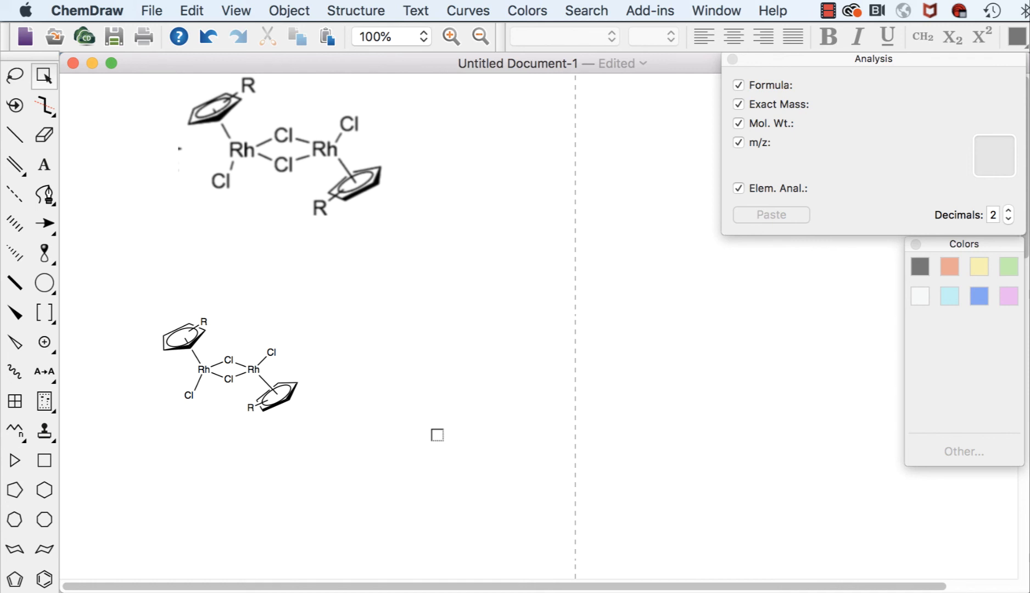
- Turn on View > Show Chemical Warnings and confirm it via the Object and View menus
left_click(348, 202)
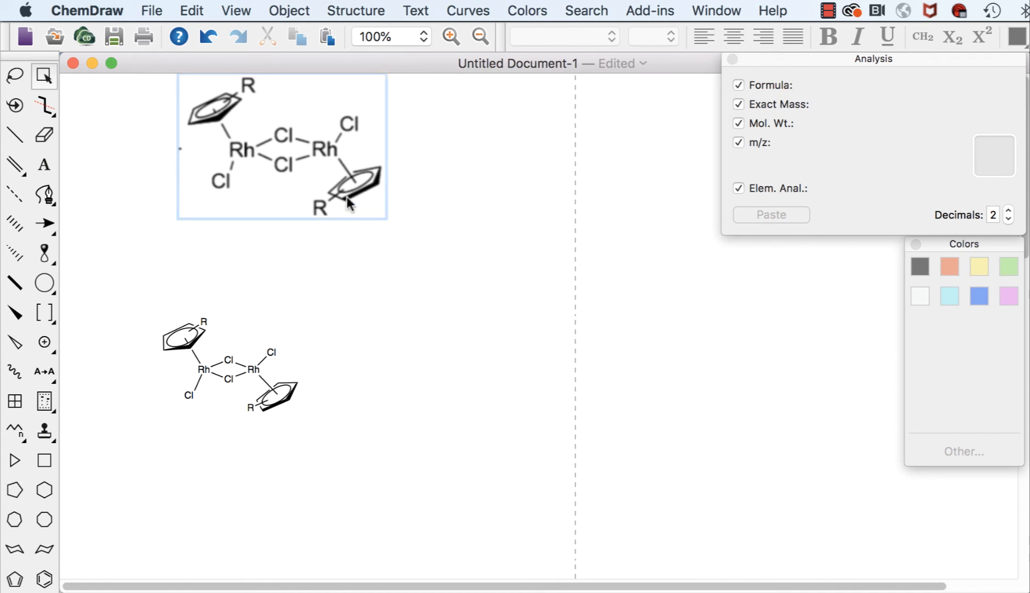
left_click(235, 10)
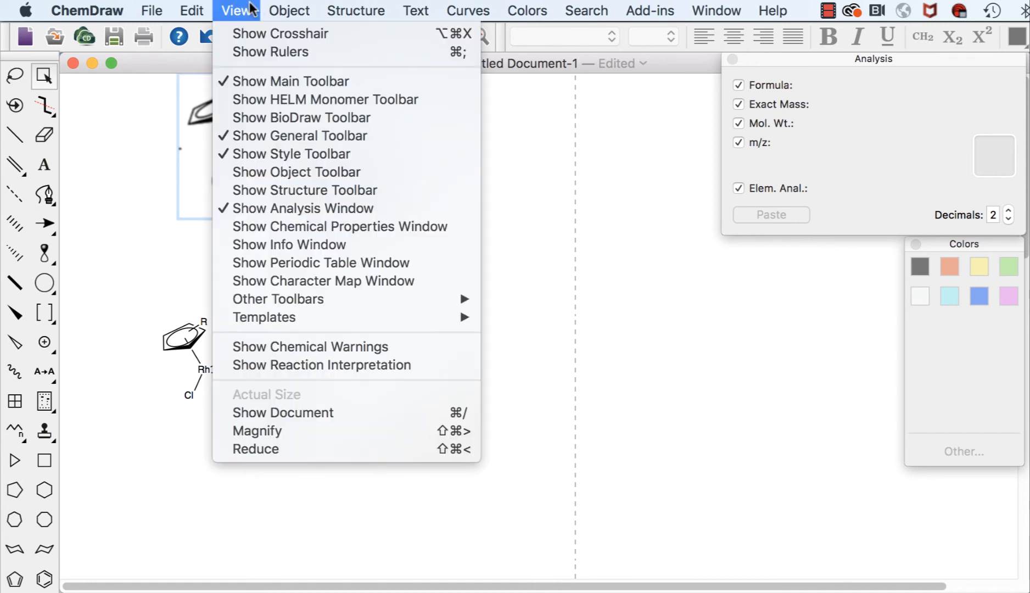
mouse_move(316, 350)
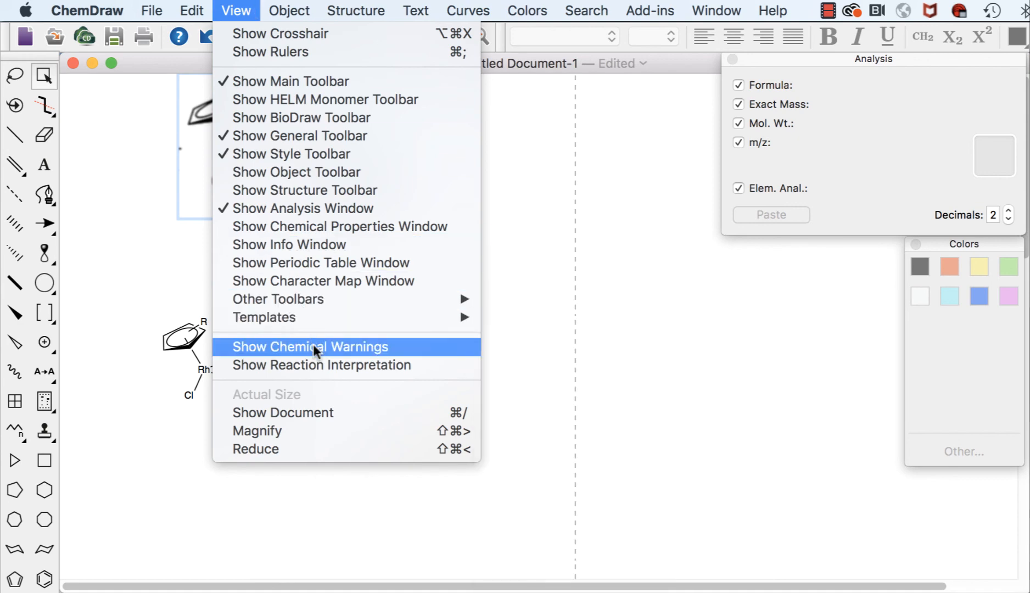
left_click(311, 346)
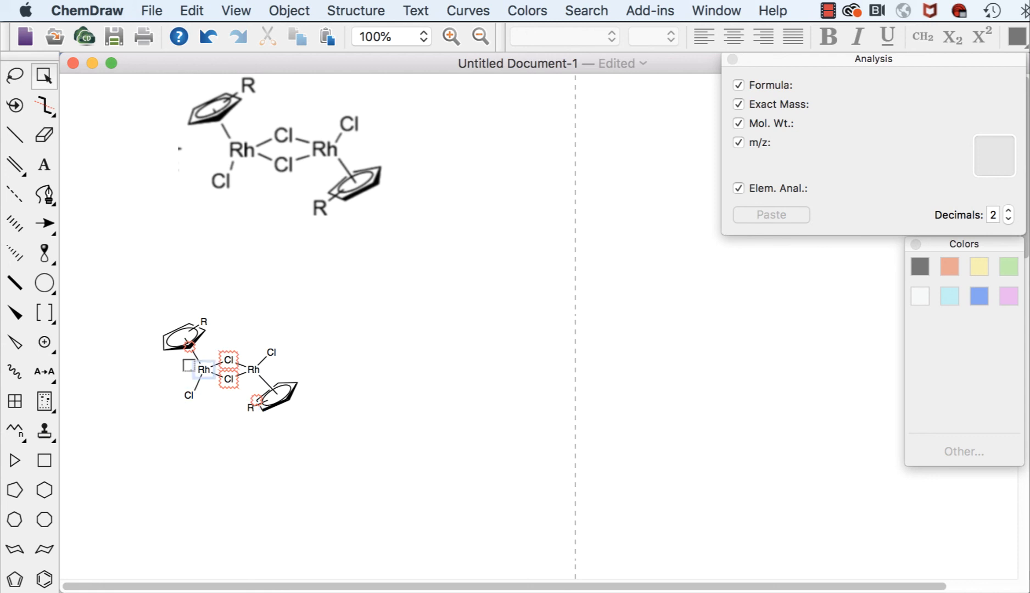
left_click(289, 10)
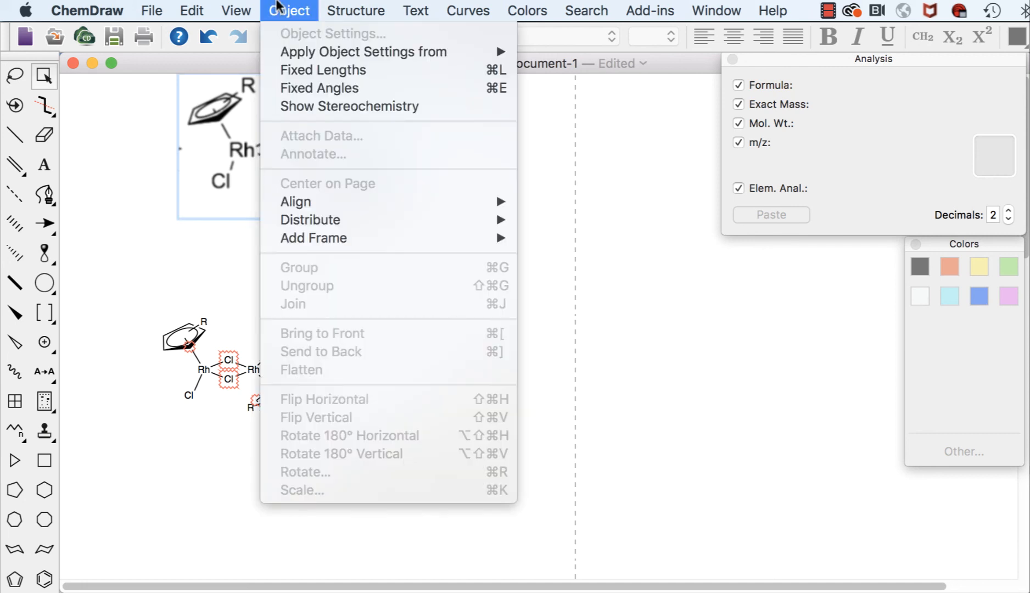
left_click(236, 10)
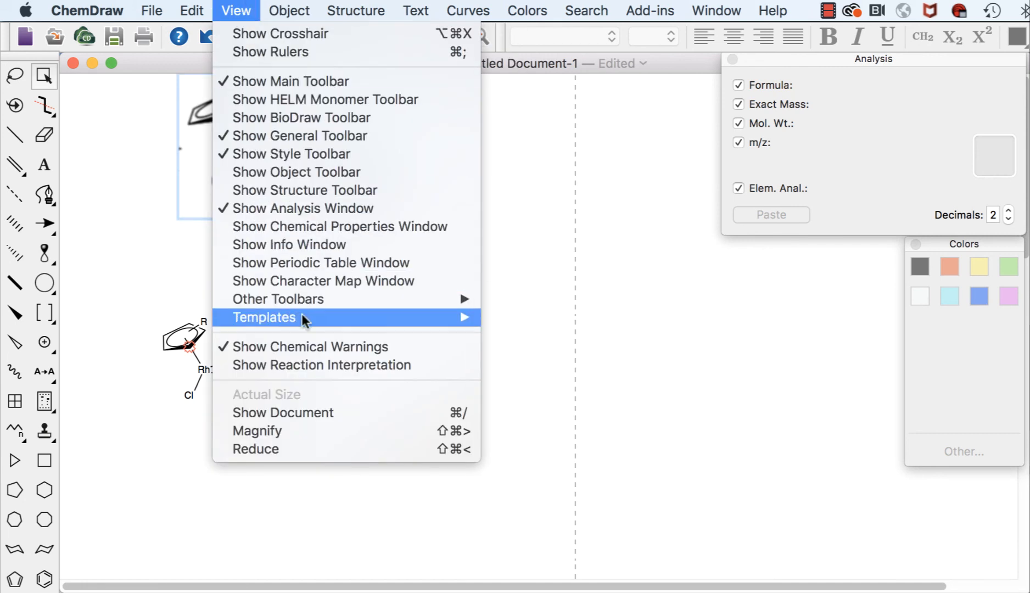